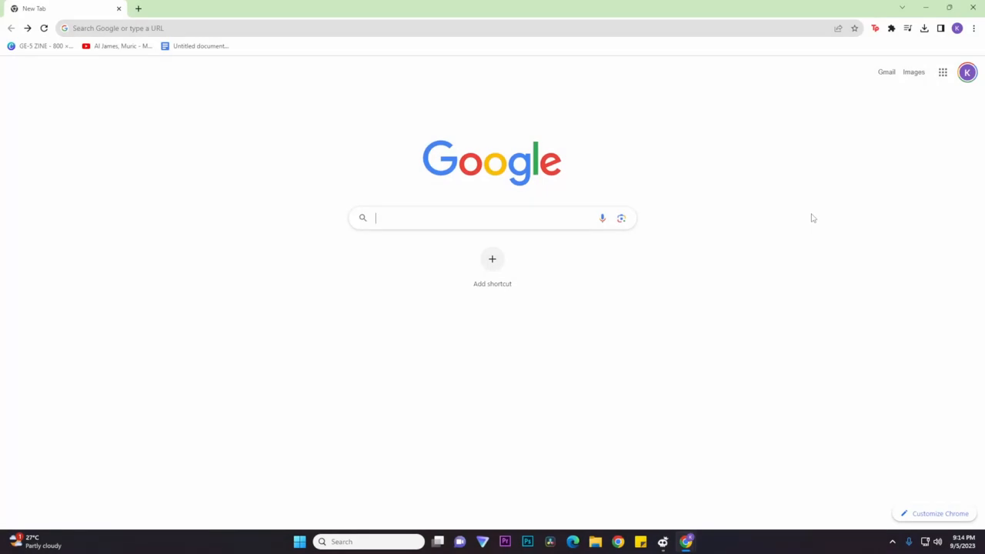
# - Enter threads.net in the new tab's Google search box to reach Threads
pyautogui.click(491, 218)
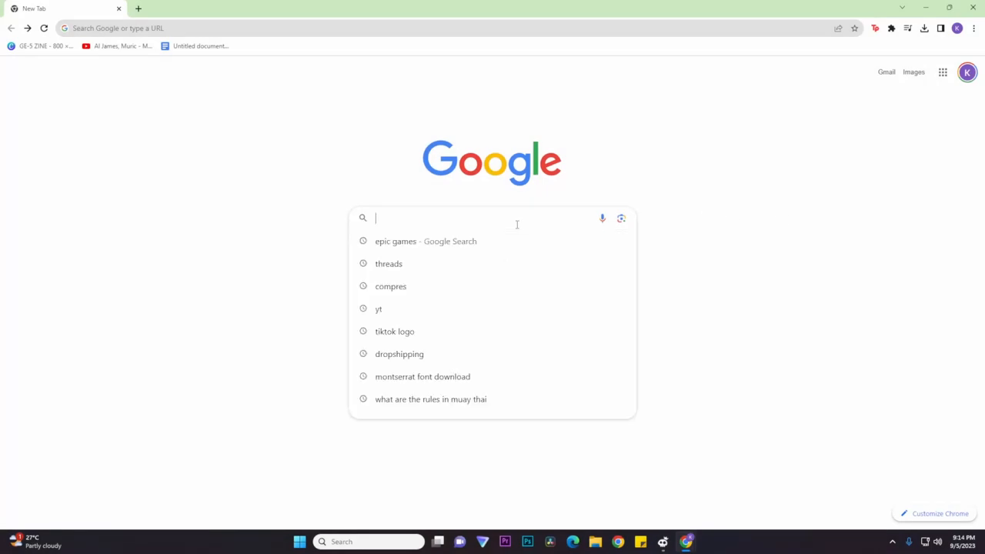
pyautogui.write('threads.net/login')
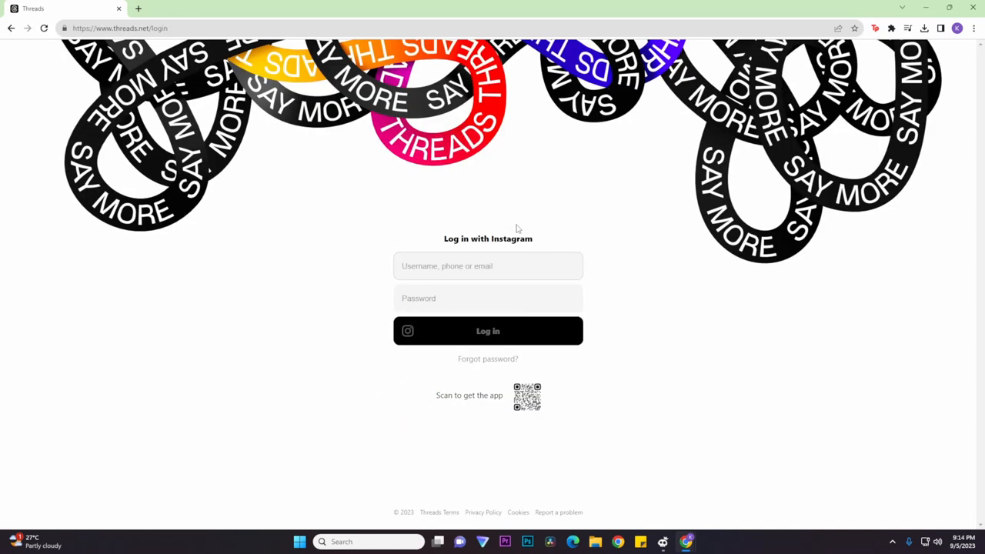
# - Sign in to Threads with the Instagram username and password
pyautogui.click(488, 266)
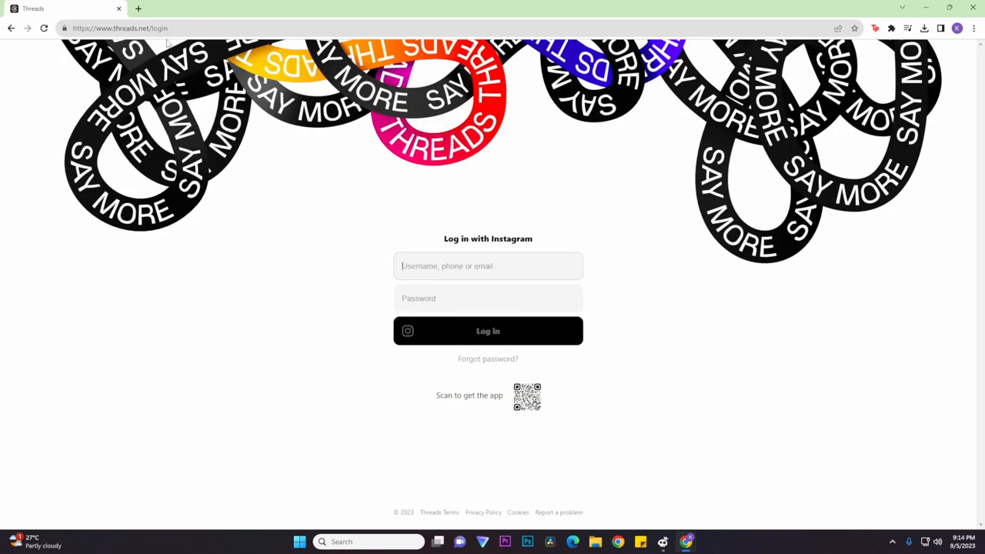
pyautogui.click(119, 29)
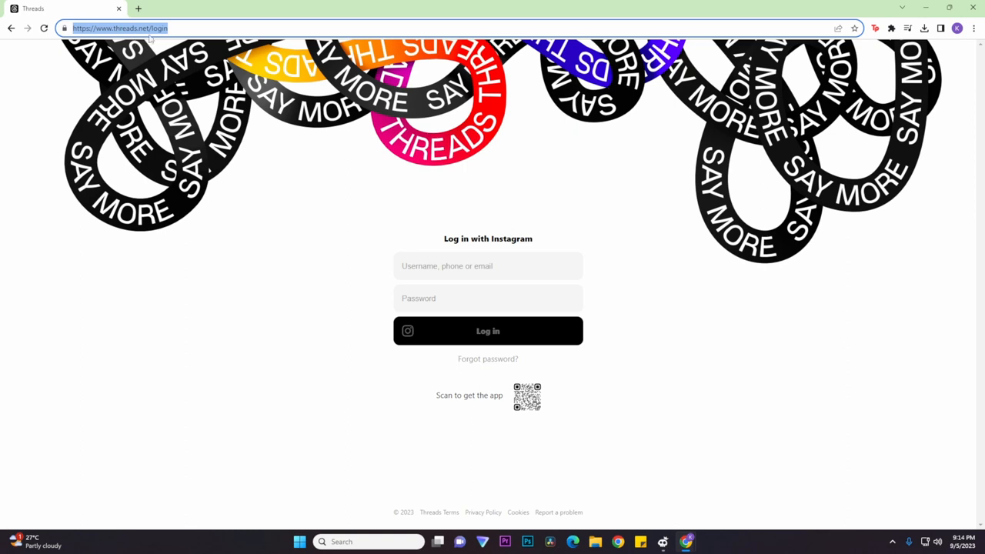
pyautogui.click(487, 266)
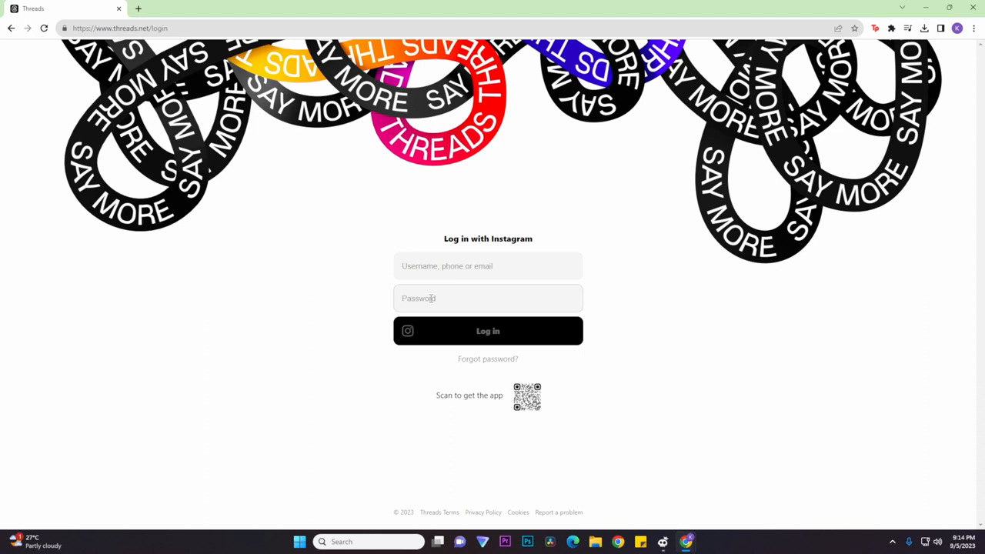
pyautogui.click(487, 330)
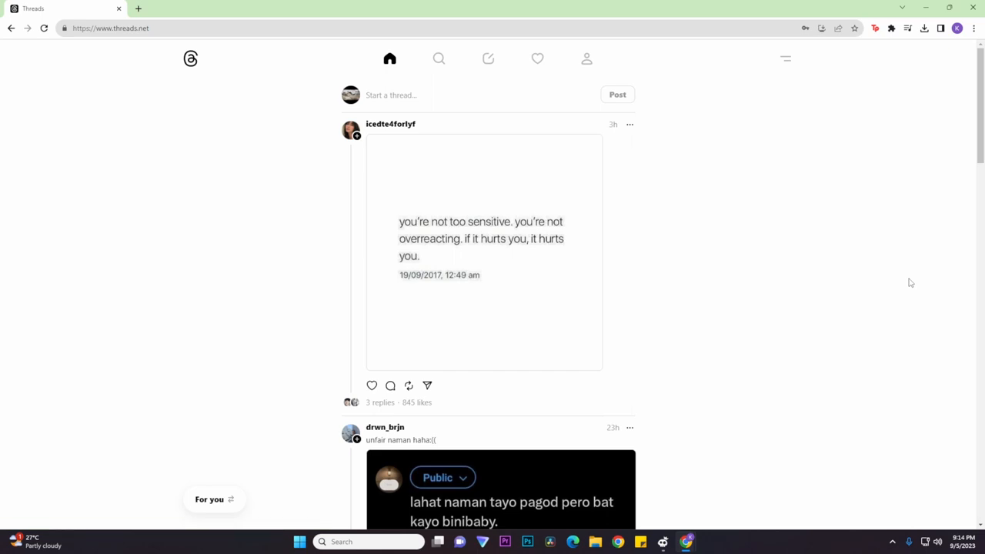
pyautogui.moveTo(760, 253)
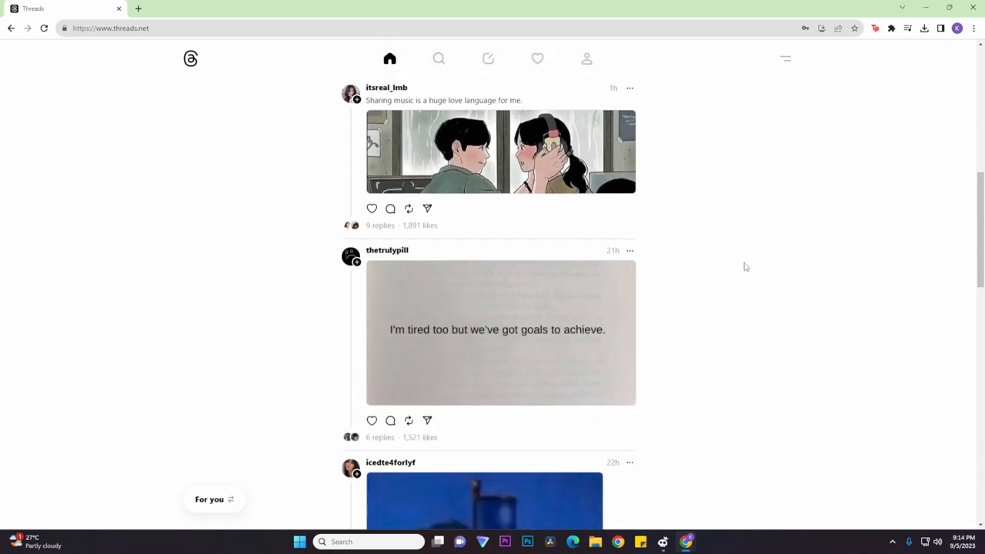
# - Scroll the feed and like the "0% energy for now" post, raising it to 117
pyautogui.scroll(-3)
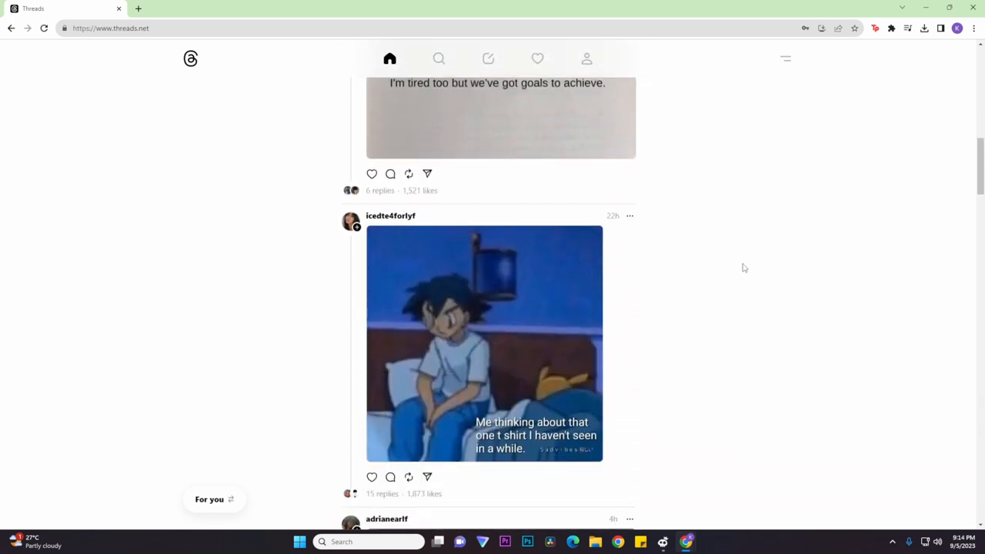
pyautogui.scroll(-3)
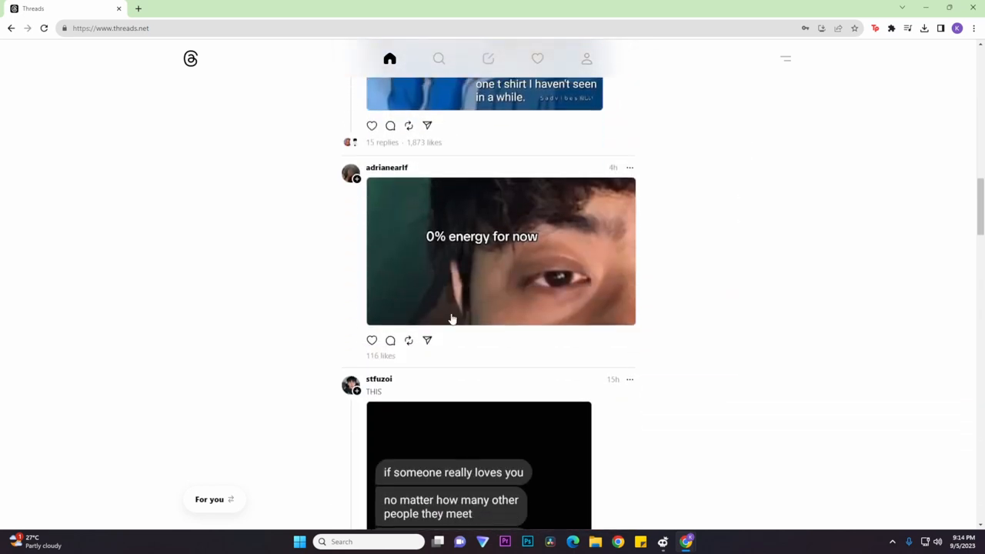
pyautogui.click(372, 340)
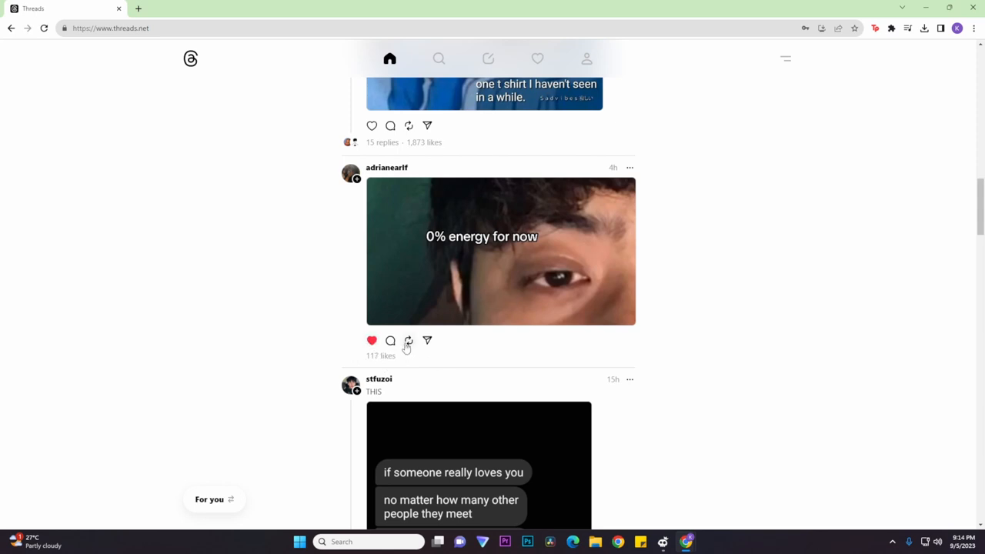
pyautogui.click(408, 340)
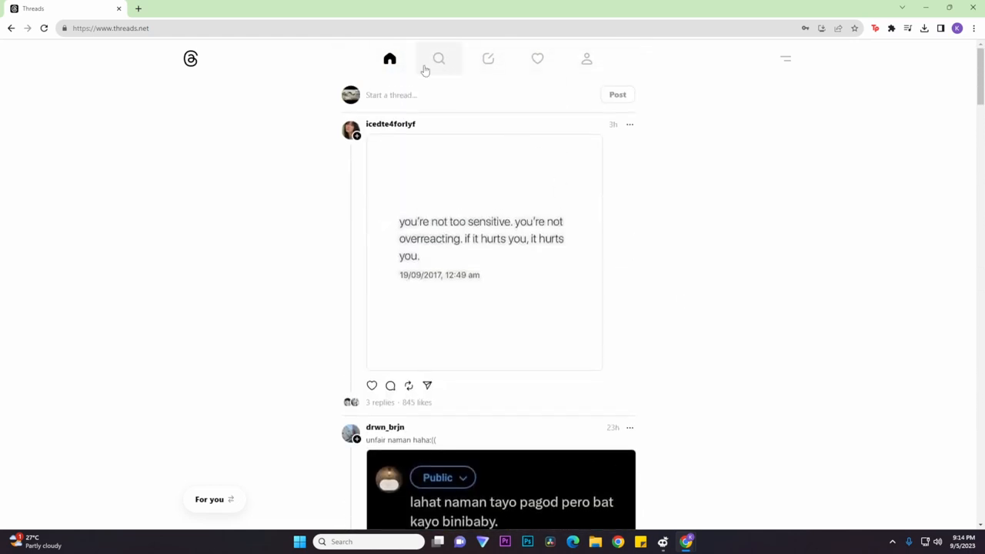
# - From the search page's suggested accounts, follow nike and sneakernews
pyautogui.click(439, 59)
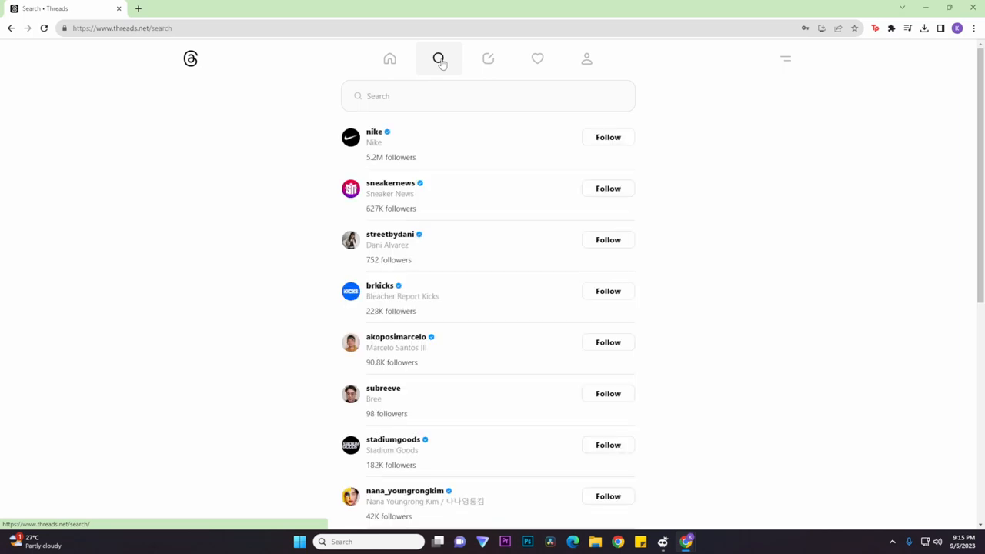
pyautogui.moveTo(560, 130)
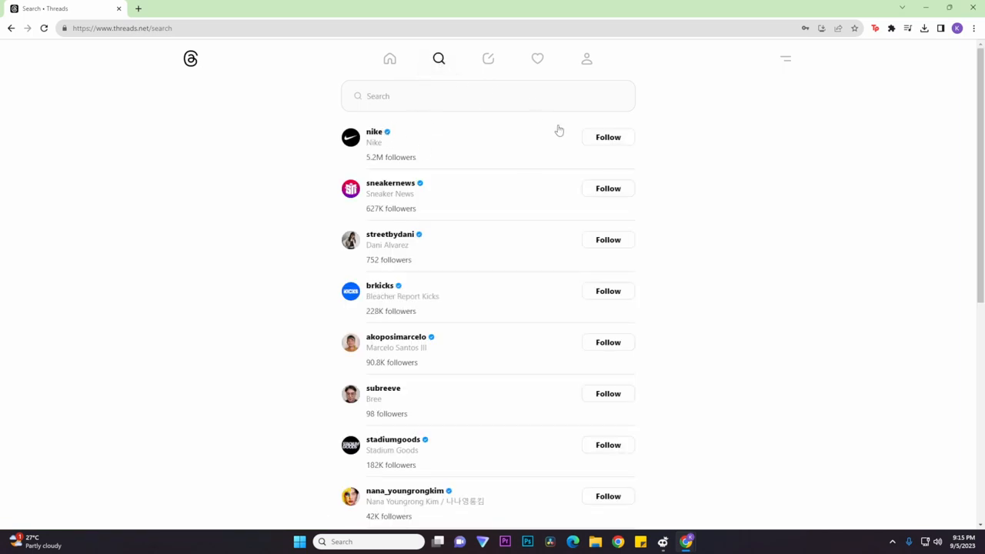
pyautogui.moveTo(593, 154)
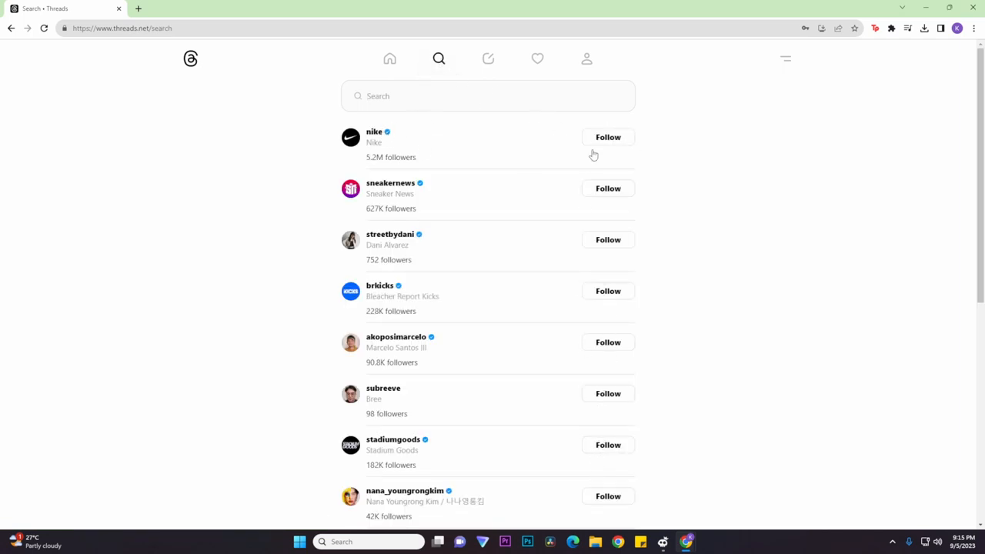
pyautogui.click(608, 136)
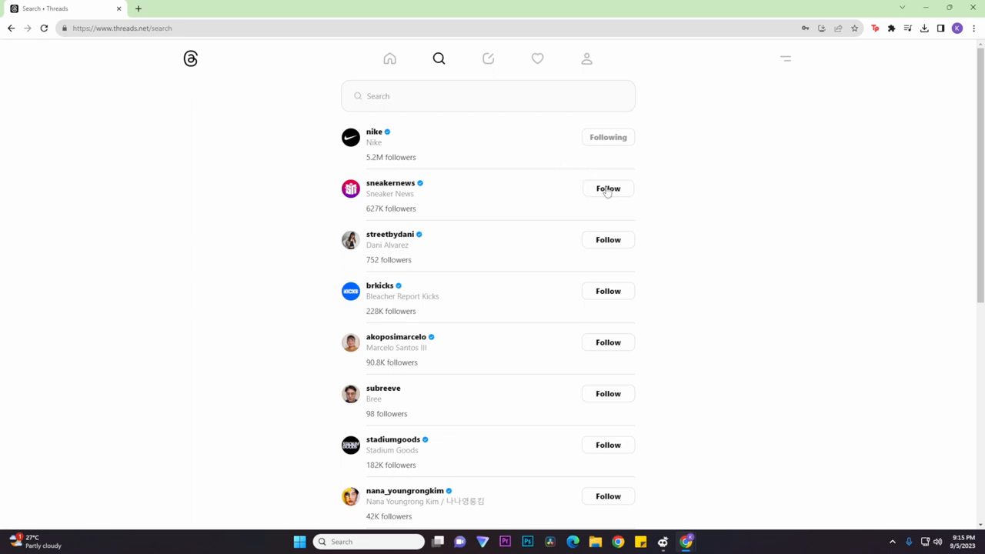
pyautogui.click(607, 291)
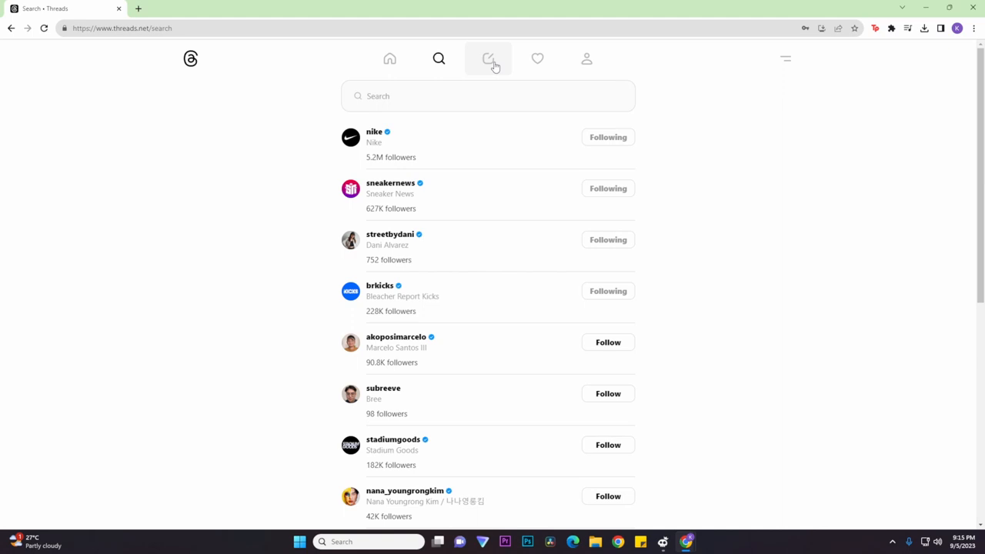
# - Compose and publish the thread "I'm using threads on PC!"
pyautogui.click(487, 59)
pyautogui.write("I'm using threads on PC!")
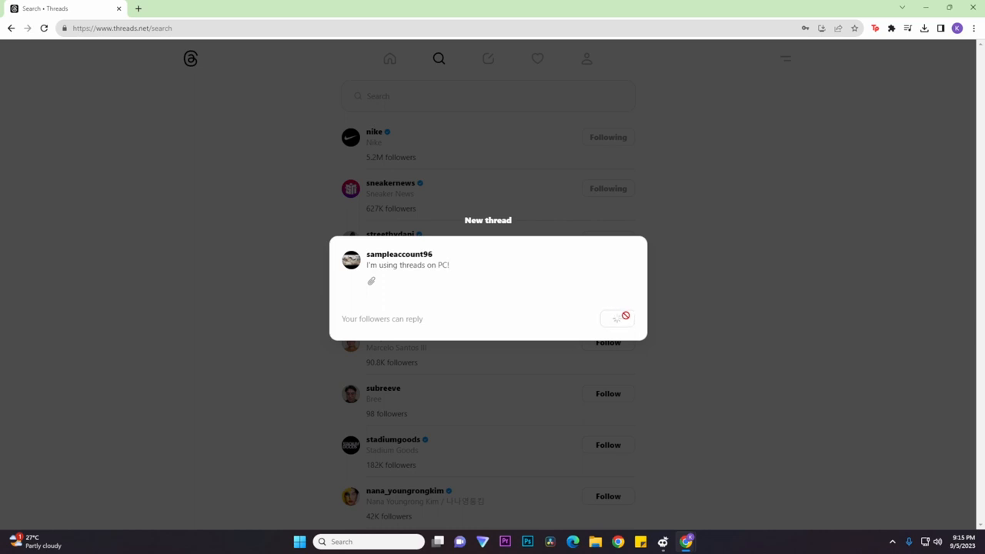
pyautogui.click(617, 318)
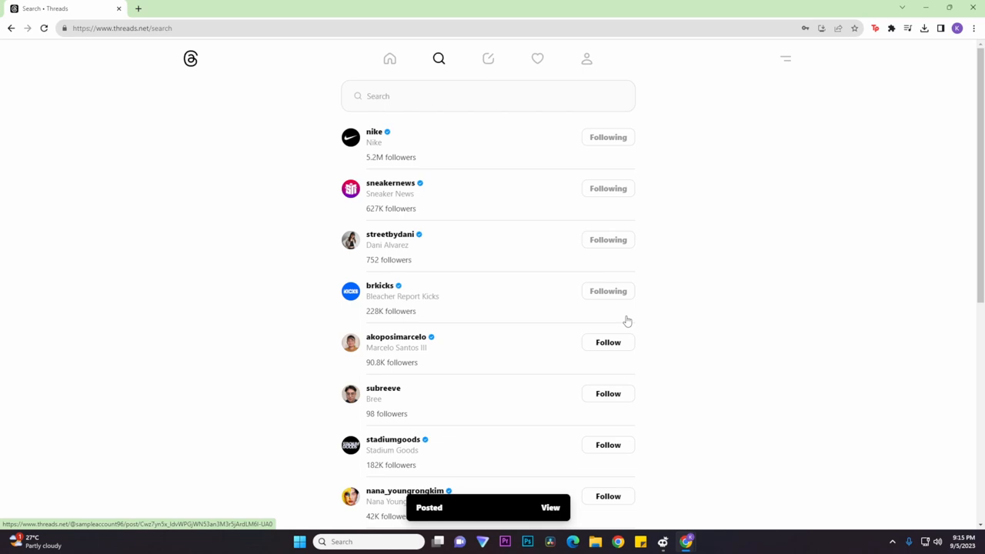
pyautogui.moveTo(518, 220)
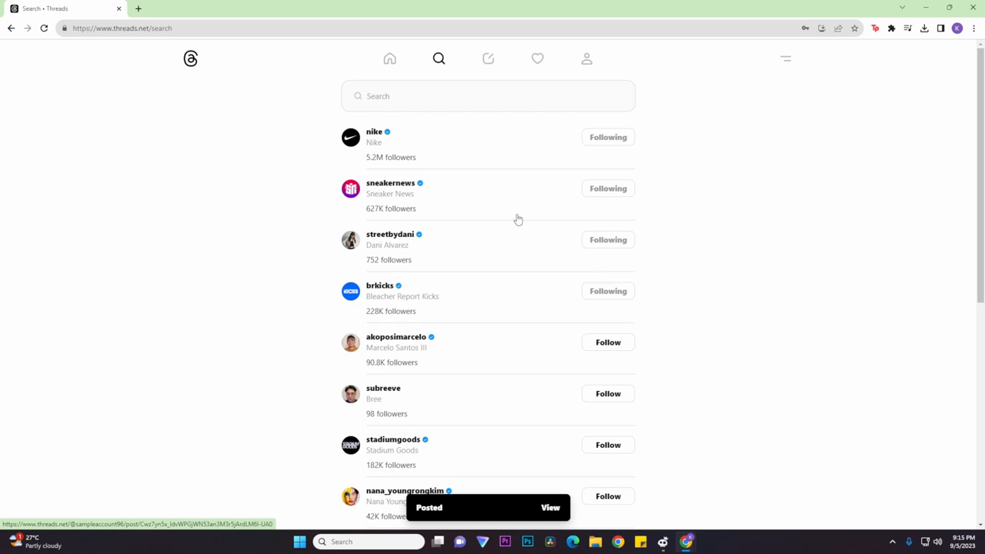
pyautogui.click(537, 59)
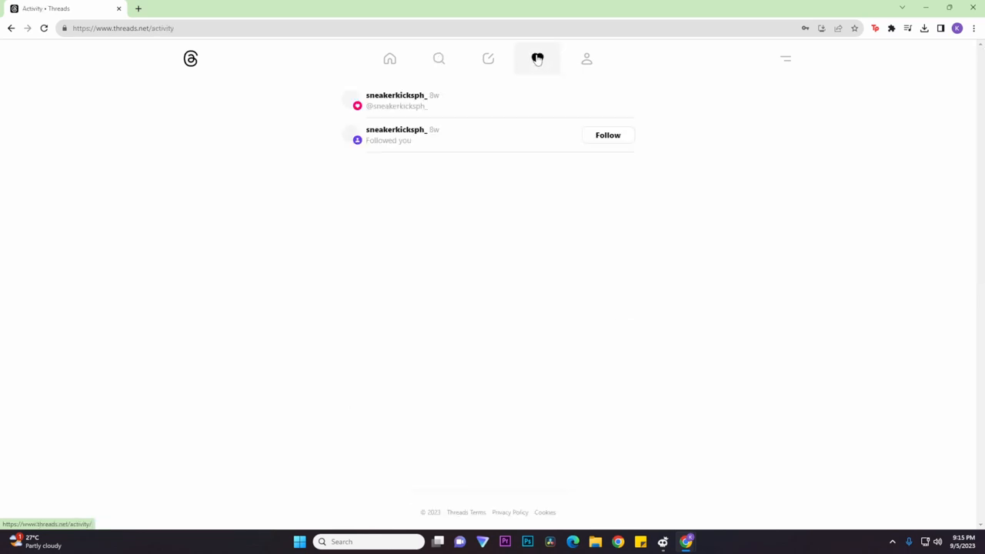
# - Show the Activity page with its two notifications, including a new follower
pyautogui.click(537, 58)
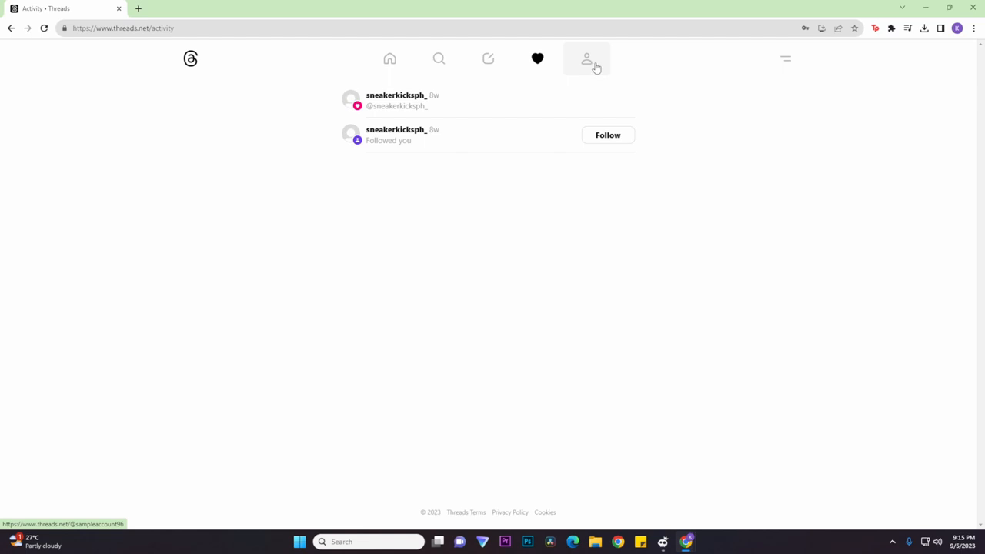
# - Open your profile and check its empty Replies and Reposts tabs
pyautogui.click(586, 58)
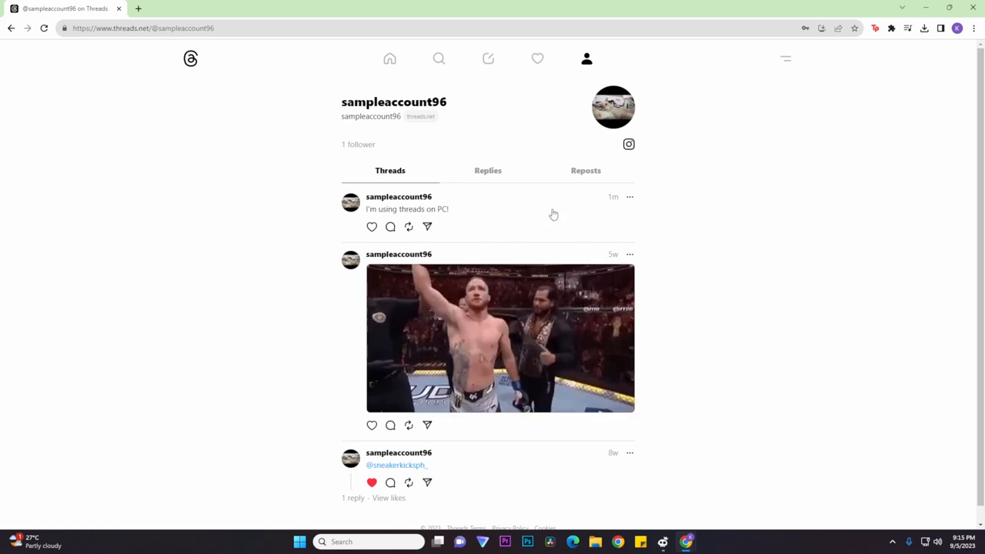
pyautogui.click(488, 170)
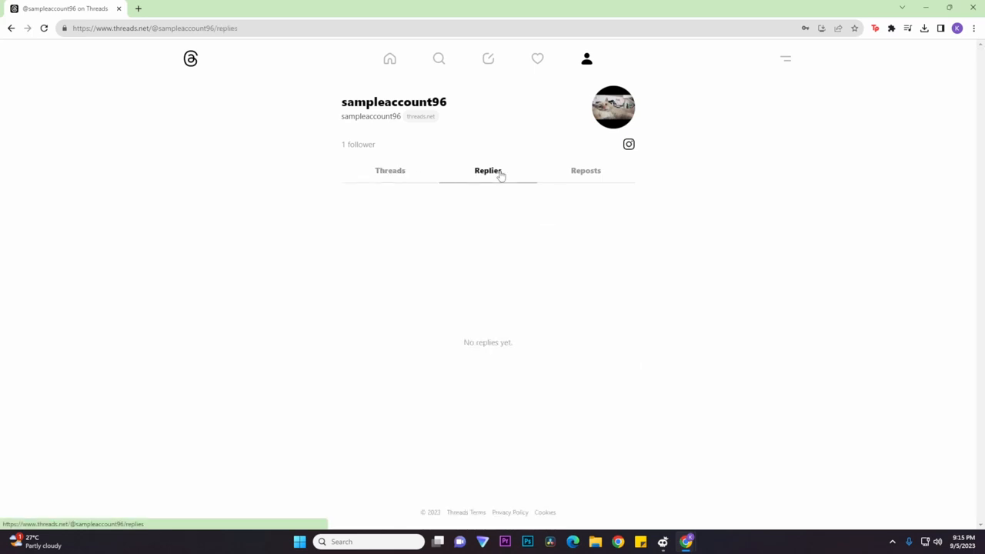
pyautogui.click(586, 170)
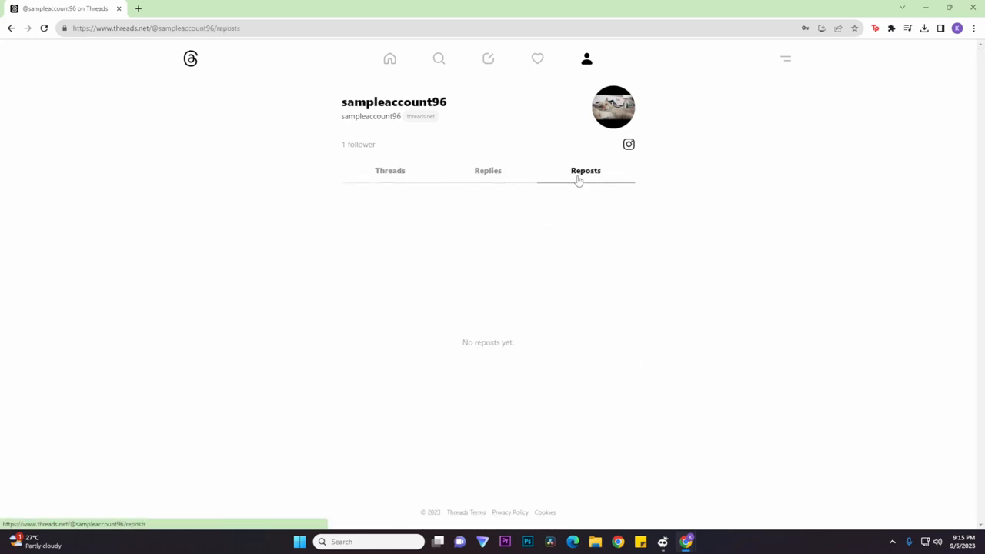
# - Return to your profile's threads, scroll them, and choose Log out from the account menu
pyautogui.click(390, 170)
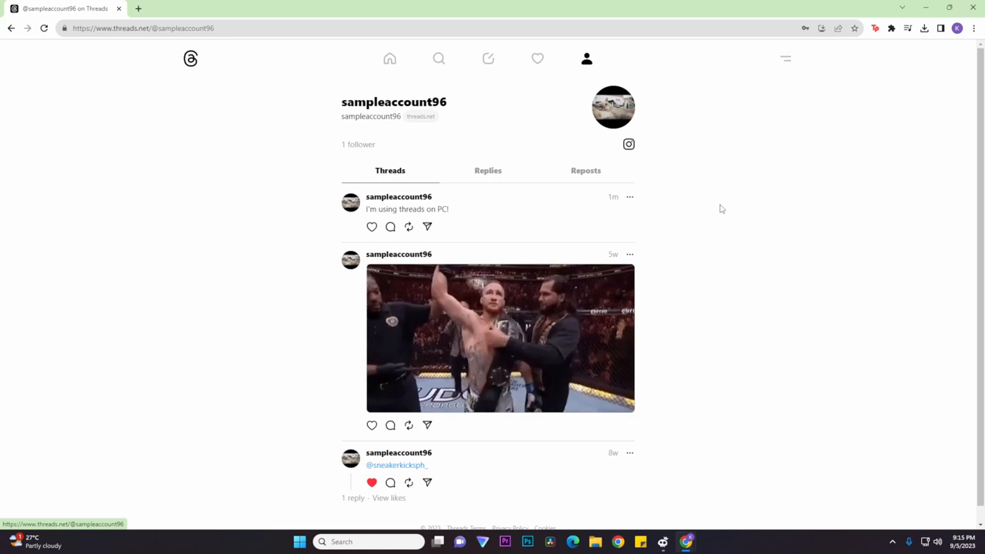
pyautogui.scroll(-3)
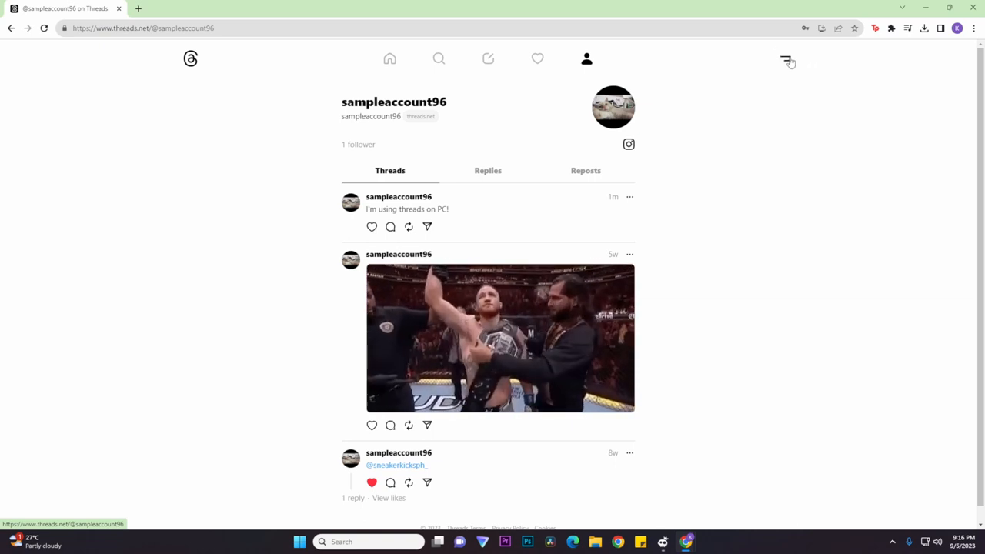
pyautogui.click(784, 58)
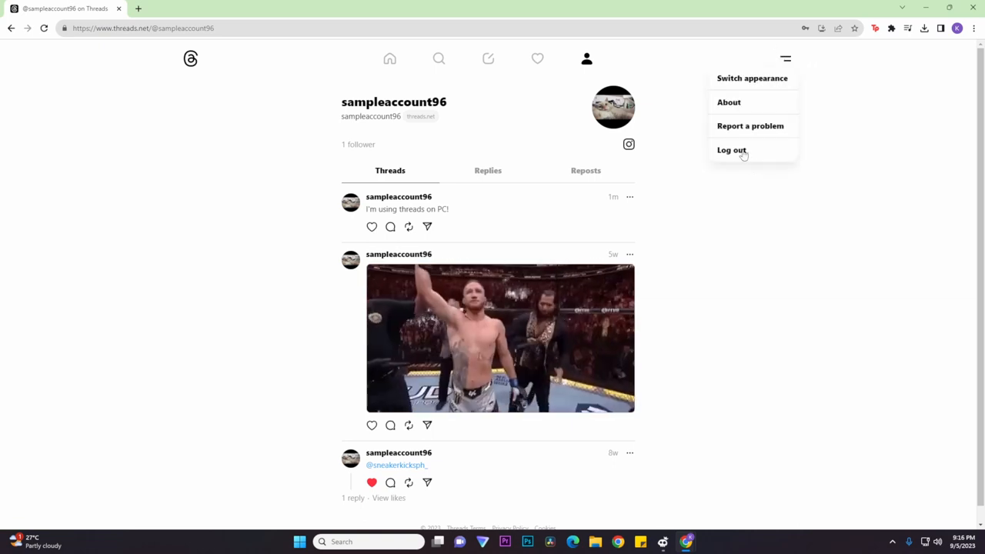
pyautogui.click(730, 150)
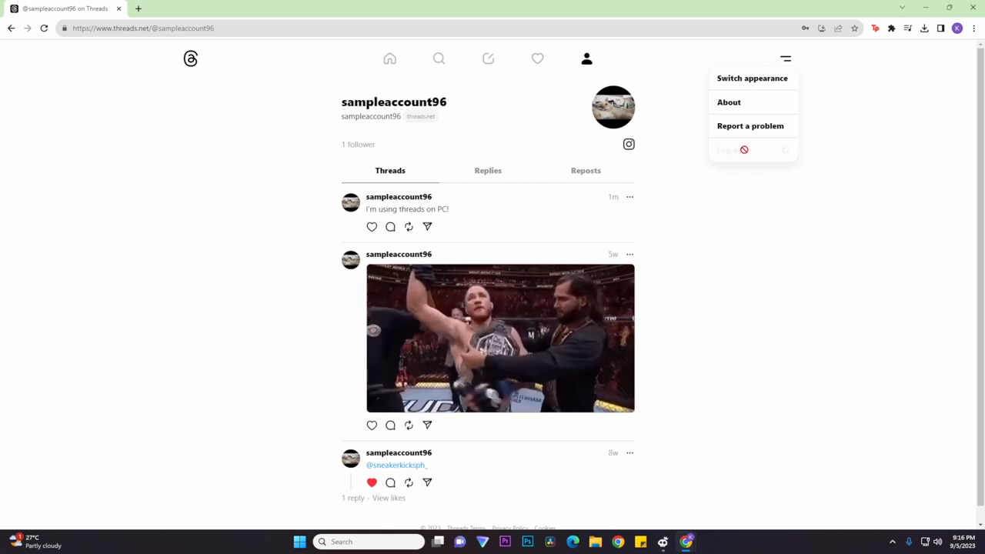